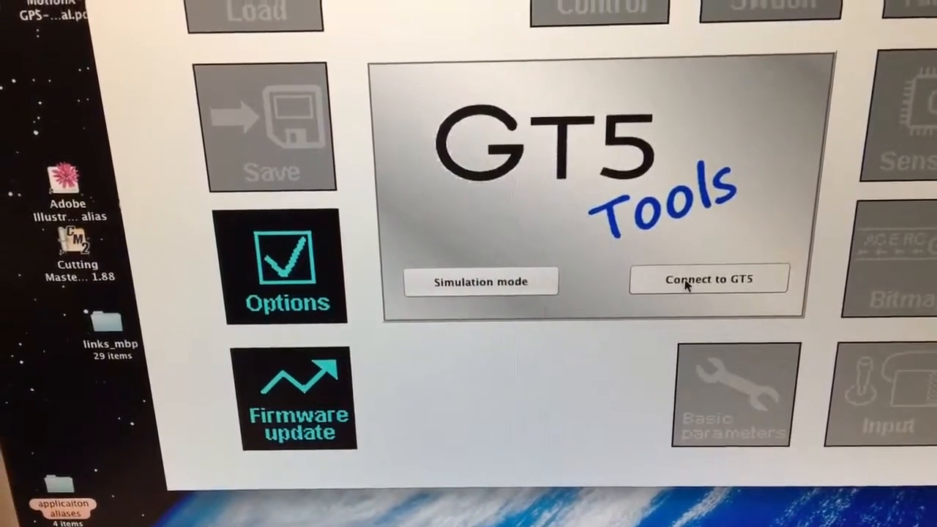
# Connect to the GT5 gyro (hardware 2.00, software 2.02) and view its receiver input settings.
pyautogui.click(707, 280)
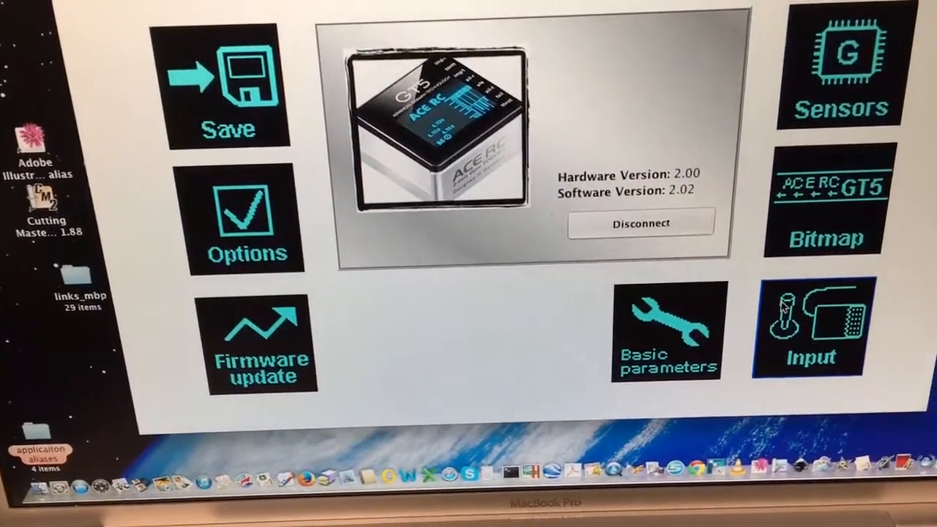
pyautogui.click(808, 330)
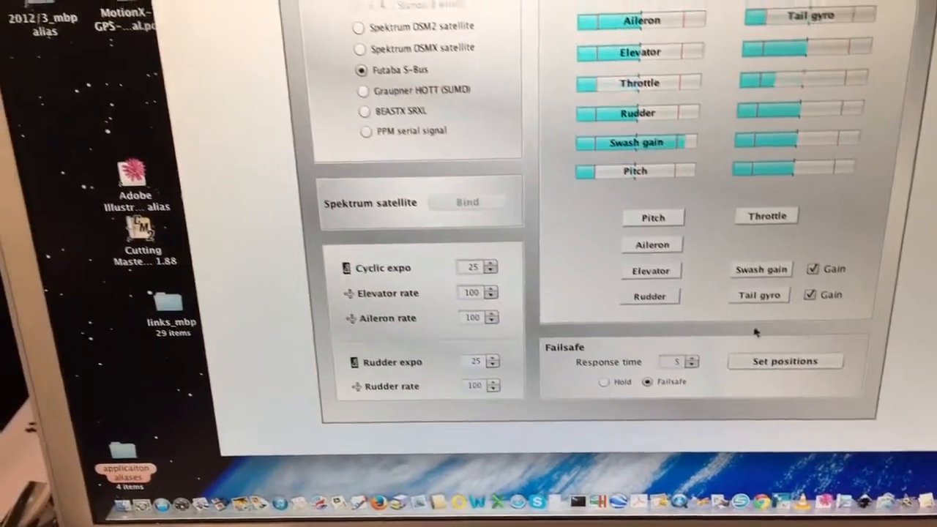